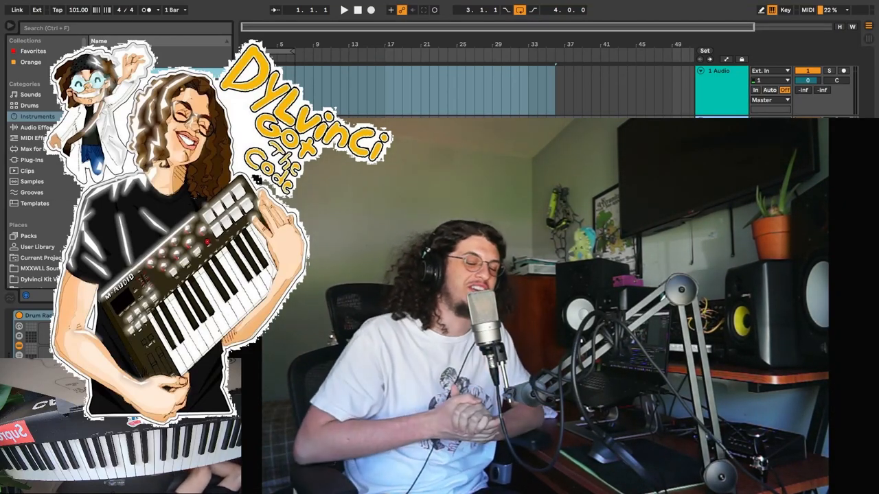
Arm track 5 and record guitar take Audio 11 across bars 1–9.
{"action": "left_click", "coordinate": [37, 116]}
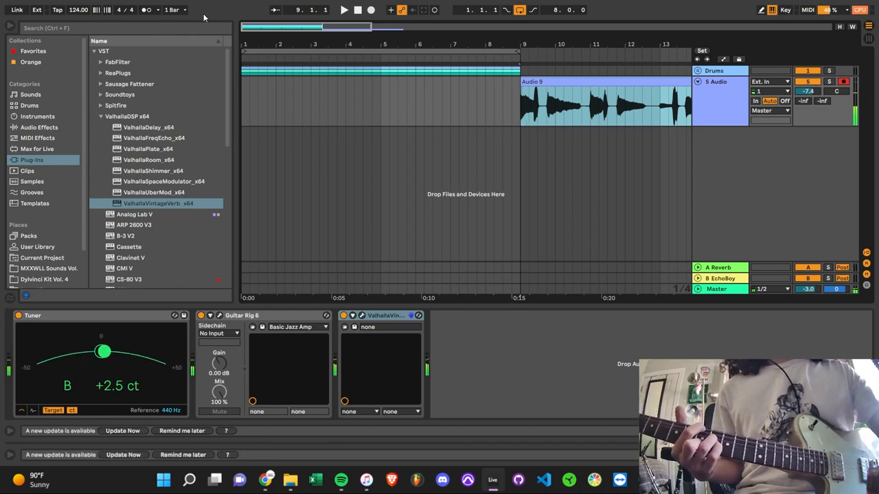
{"action": "left_click", "coordinate": [358, 9]}
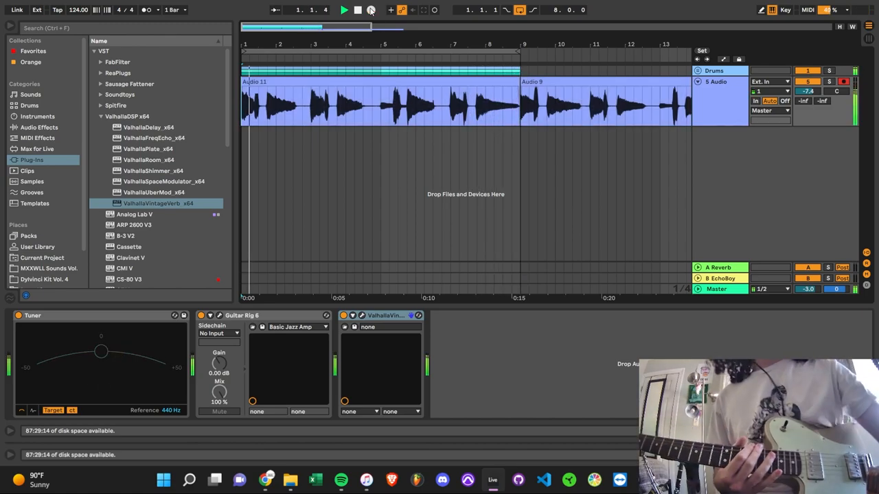
{"action": "left_click", "coordinate": [344, 9]}
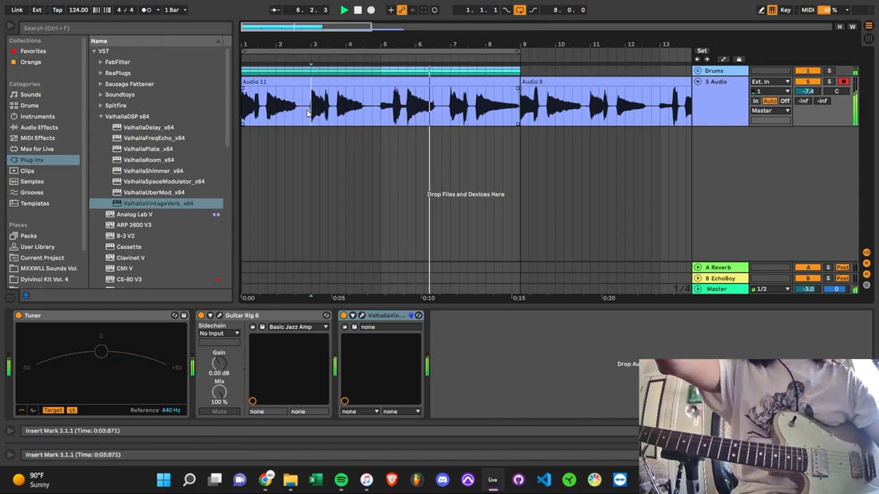
Record takes Audio 28, 27 and 22 onto the second audio track.
{"action": "left_click_drag", "start_coordinate": [381, 103], "coordinate": [449, 103]}
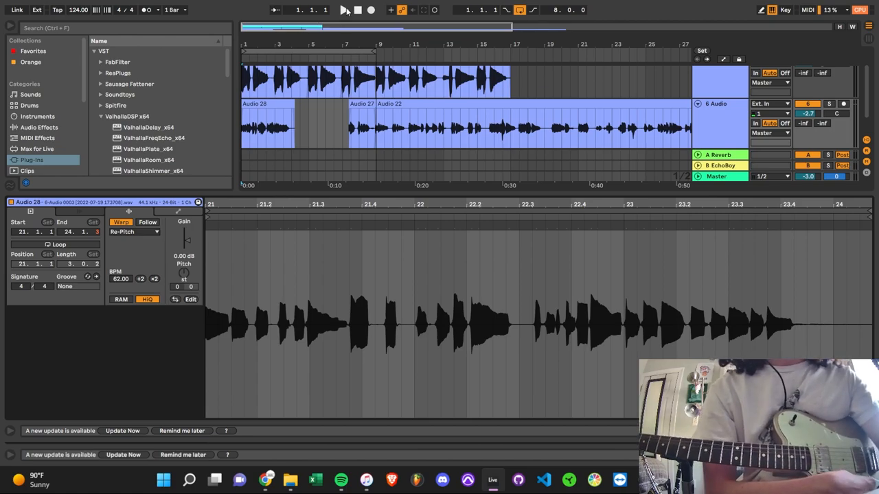
Convert the Audio 11 guitar clip's harmony into a new MIDI track.
{"action": "left_click", "coordinate": [344, 10]}
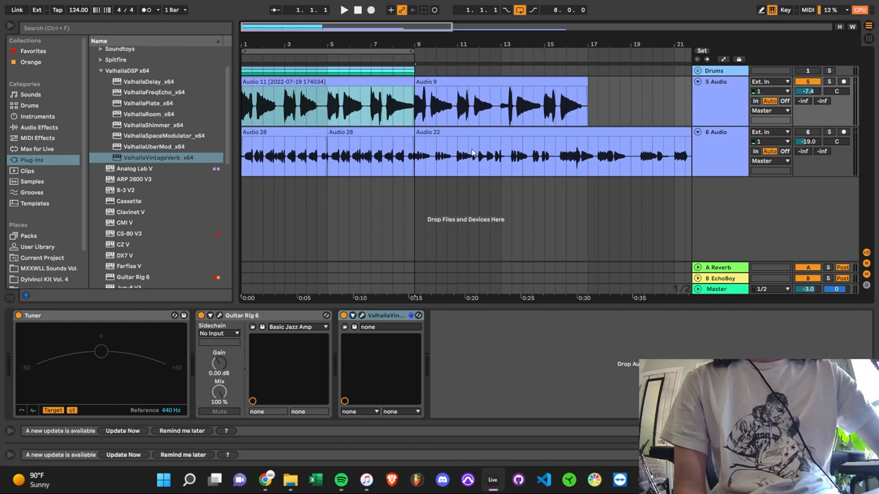
{"action": "mouse_move", "coordinate": [469, 197]}
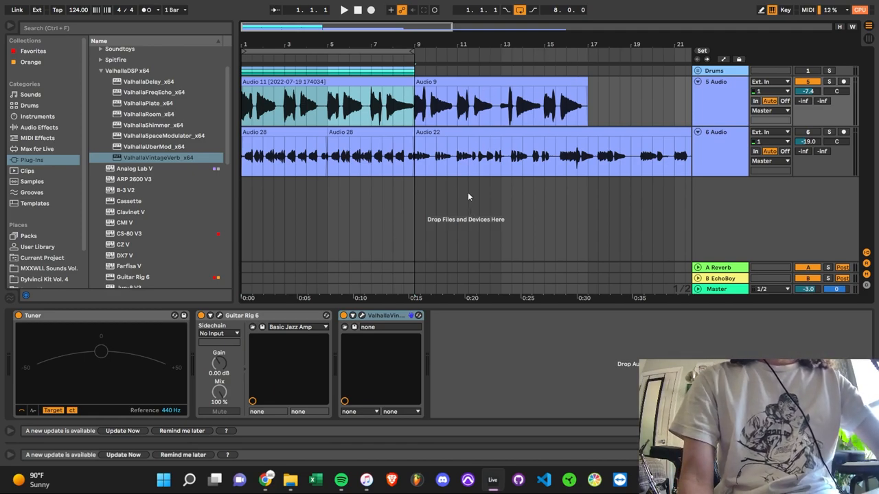
{"action": "mouse_move", "coordinate": [423, 181]}
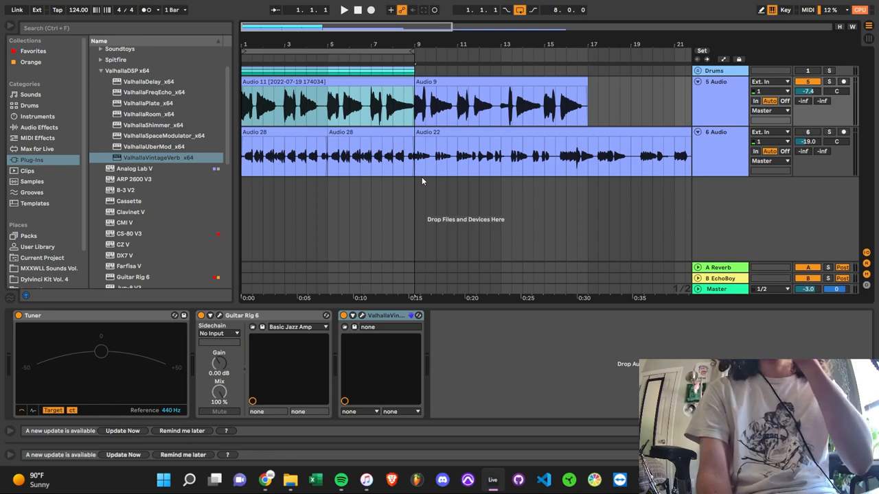
{"action": "mouse_move", "coordinate": [453, 51]}
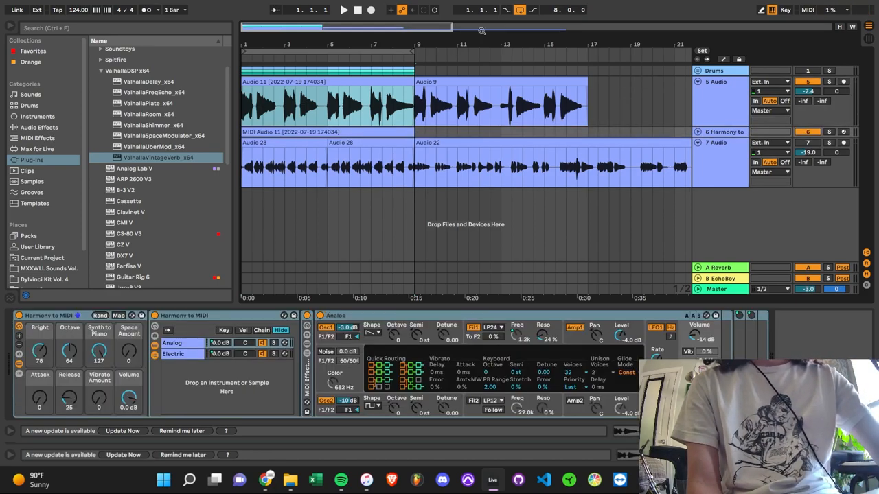
Record Lounge Lizard keys with Cassette and RC-20, then add a Kontakt track.
{"action": "left_click", "coordinate": [388, 85]}
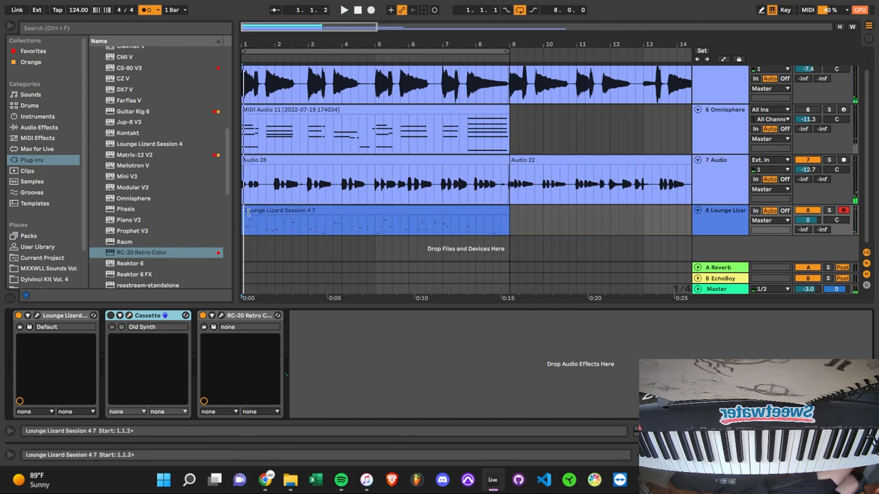
{"action": "double_click", "coordinate": [374, 220]}
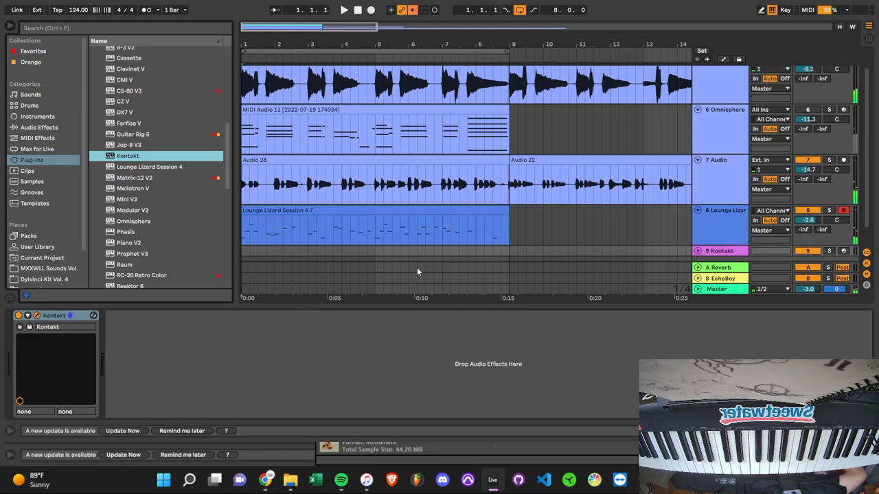
{"action": "mouse_move", "coordinate": [345, 280]}
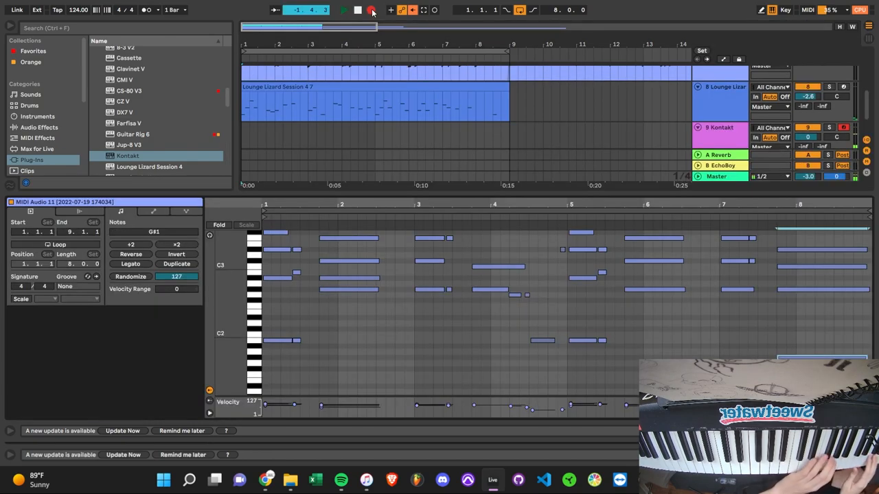
Record and stop the Kontakt part, then view the guitar track's effect chain.
{"action": "left_click", "coordinate": [344, 9]}
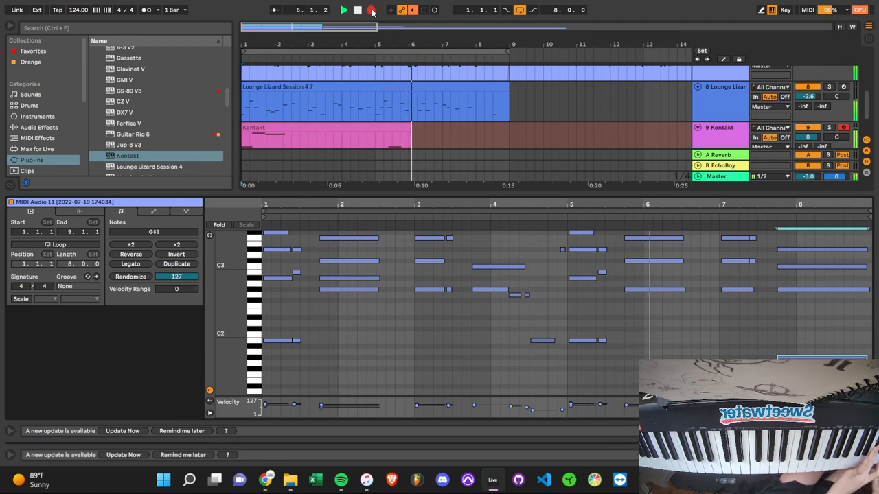
{"action": "left_click", "coordinate": [39, 127]}
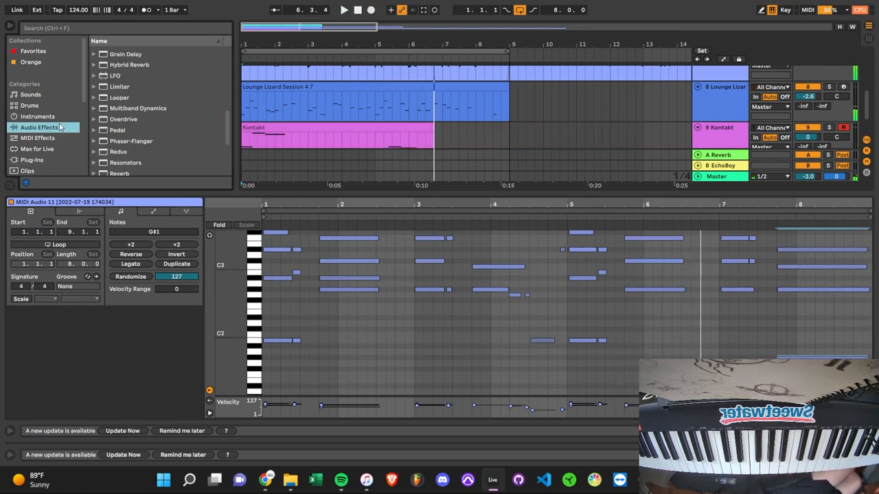
{"action": "left_click", "coordinate": [38, 137]}
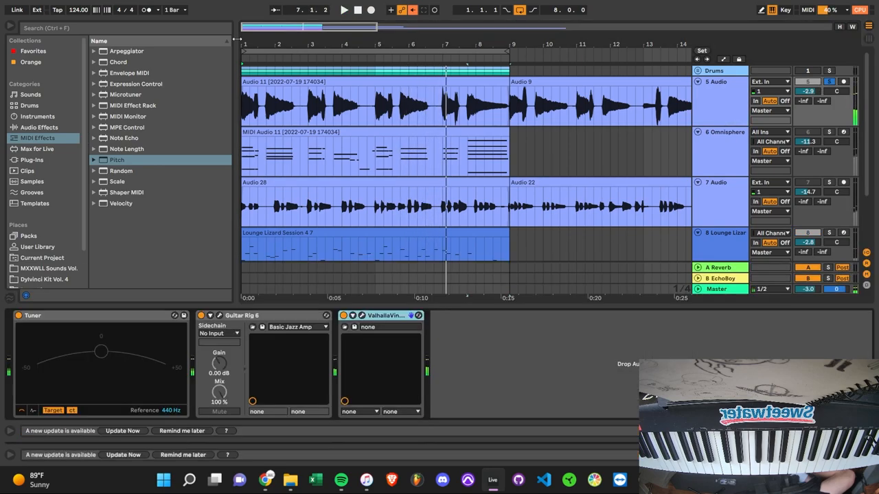
Add ValhallaShimmer with the BlackHole preset after ValhallaVintageVerb.
{"action": "left_click", "coordinate": [32, 159]}
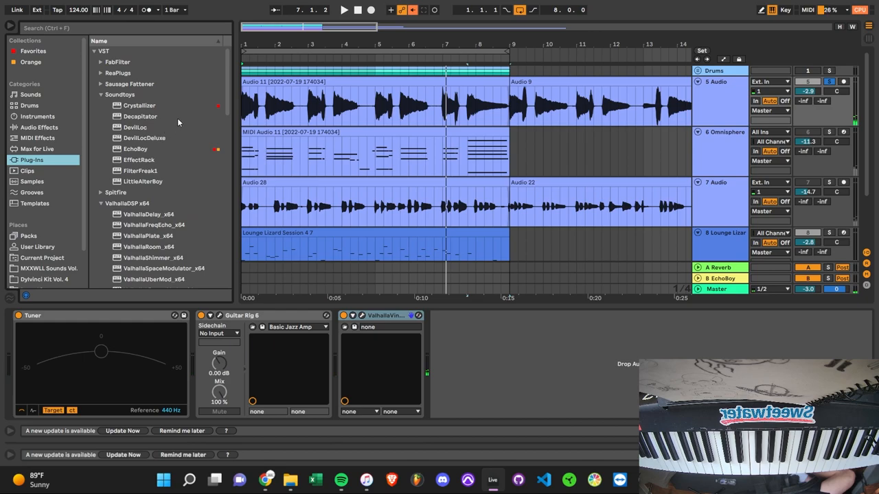
{"action": "mouse_move", "coordinate": [701, 141]}
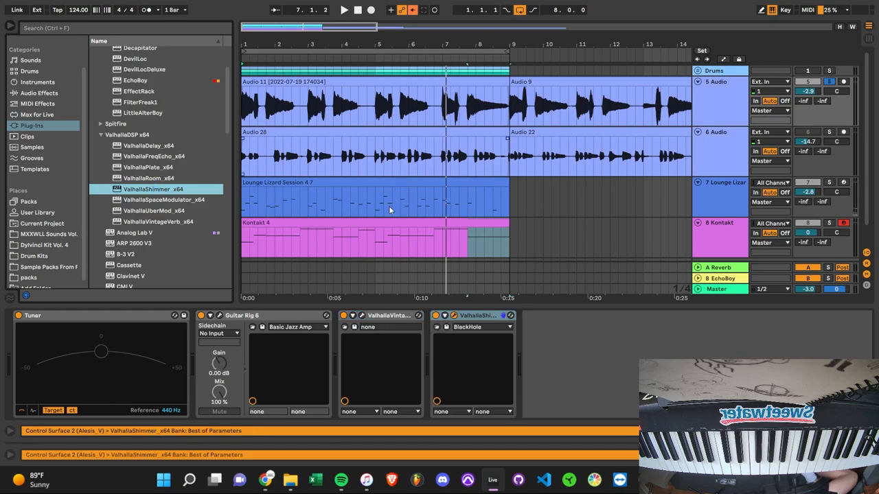
{"action": "mouse_move", "coordinate": [611, 179]}
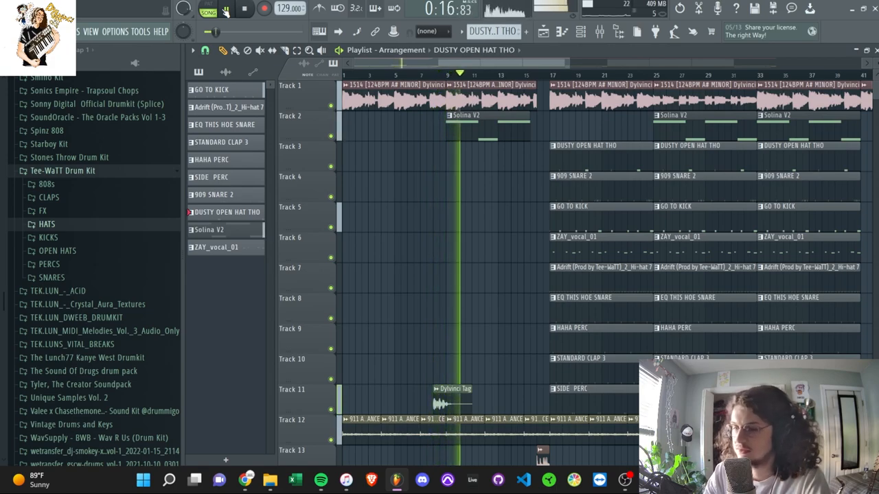
Open the Solina V2 channel's plugin showing the Air String 1 sound.
{"action": "left_click", "coordinate": [581, 31]}
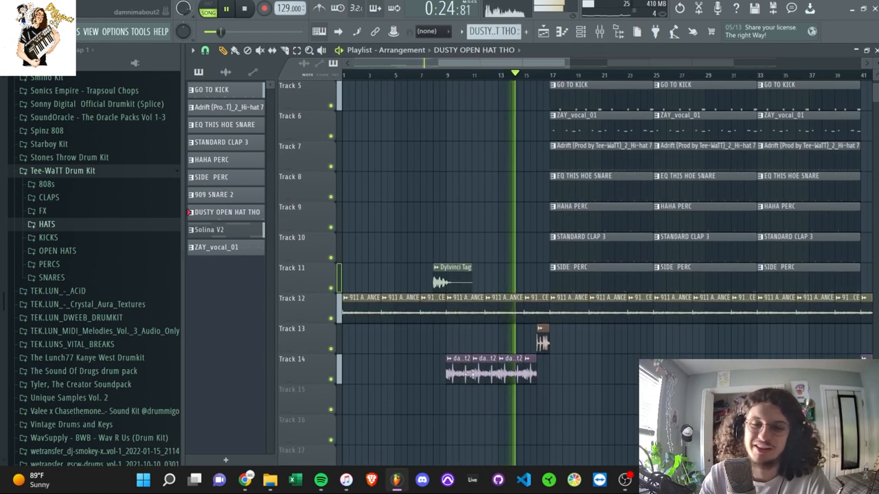
{"action": "scroll", "scroll_direction": "down", "scroll_amount": 3}
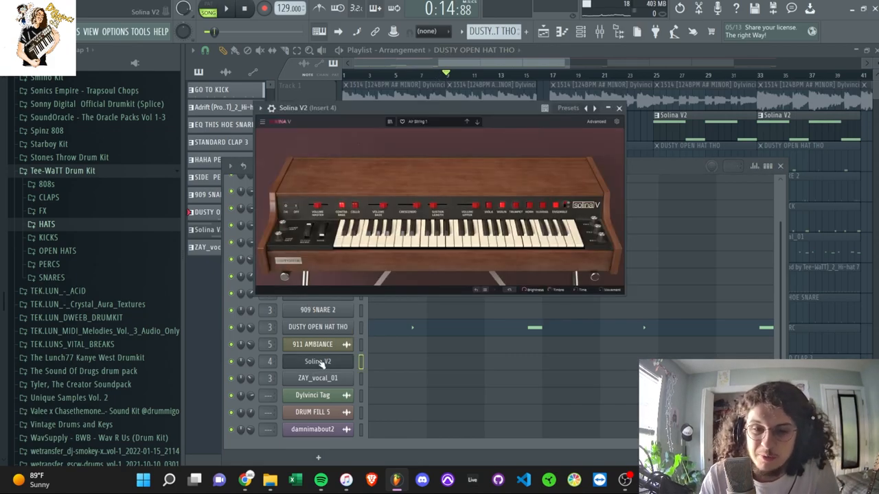
Browse the Solina V Strings presets, then close the plugin window.
{"action": "left_click", "coordinate": [419, 121]}
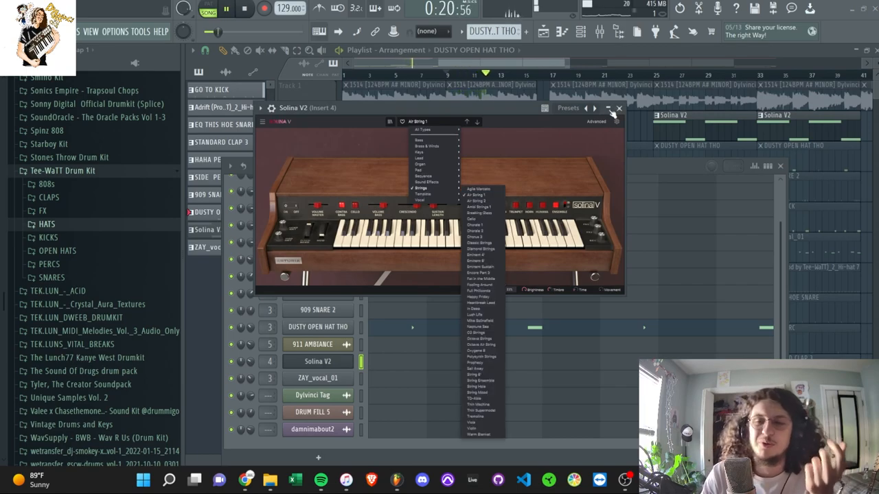
{"action": "left_click", "coordinate": [618, 108]}
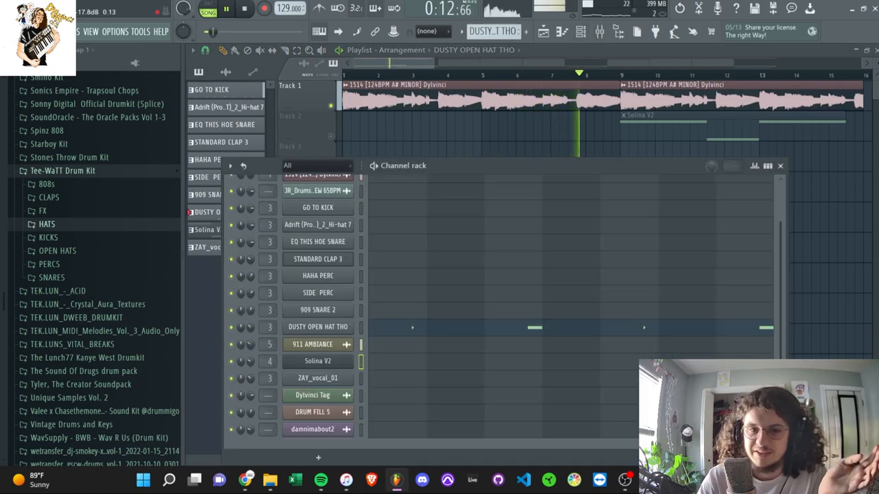
Close the Channel Rack to review the playlist around bars 13–23.
{"action": "left_click", "coordinate": [780, 165]}
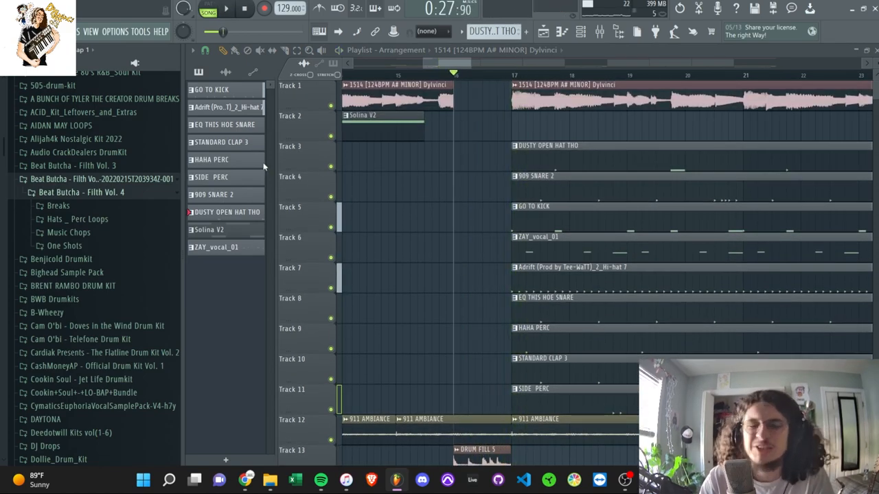
Scroll to bars 16–24 and solo Track 4's 909 SNARE 2 pattern.
{"action": "scroll", "scroll_direction": "down", "scroll_amount": 3}
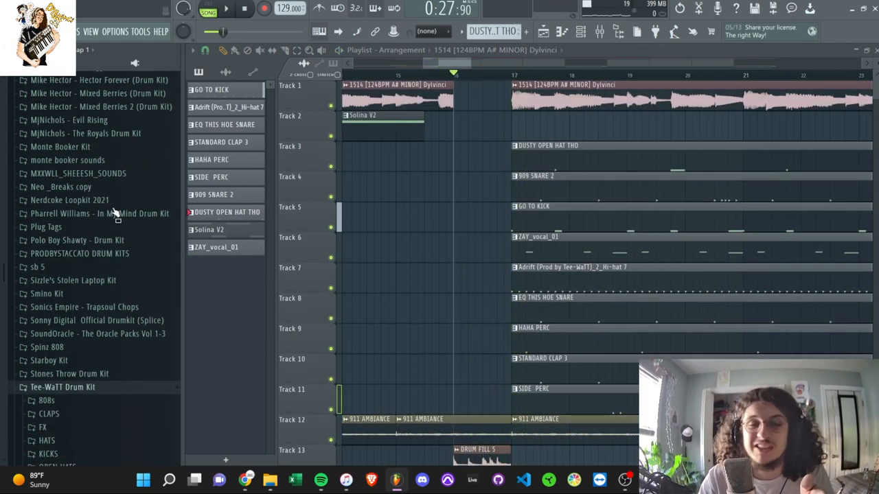
{"action": "scroll", "scroll_direction": "down", "scroll_amount": 3}
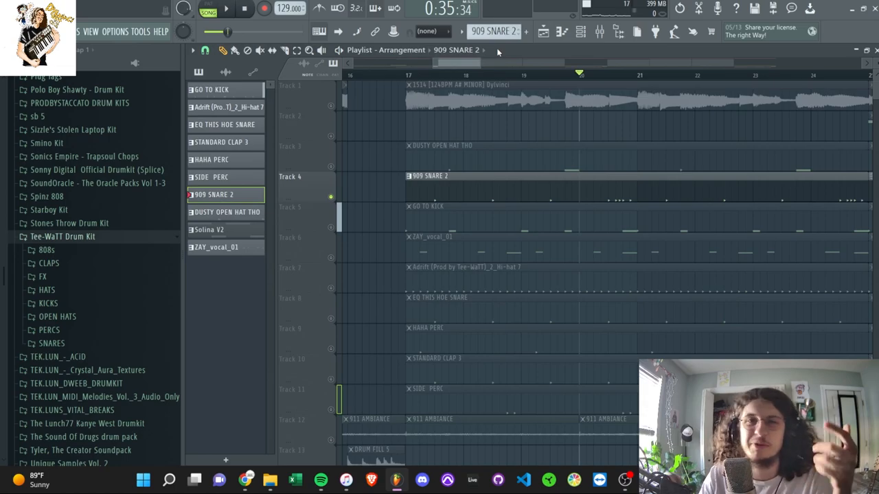
{"action": "mouse_move", "coordinate": [337, 237]}
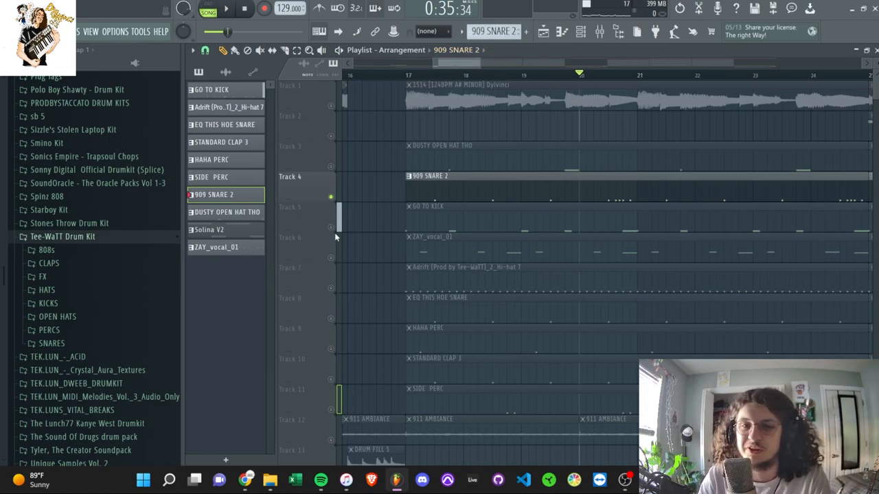